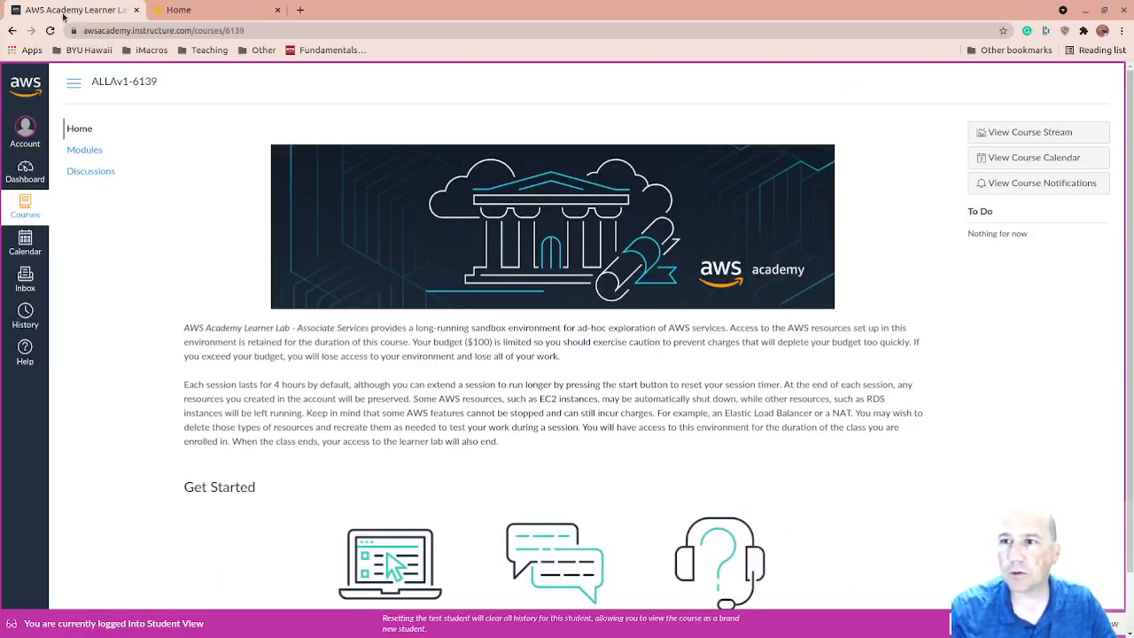
mouse_move(182, 199)
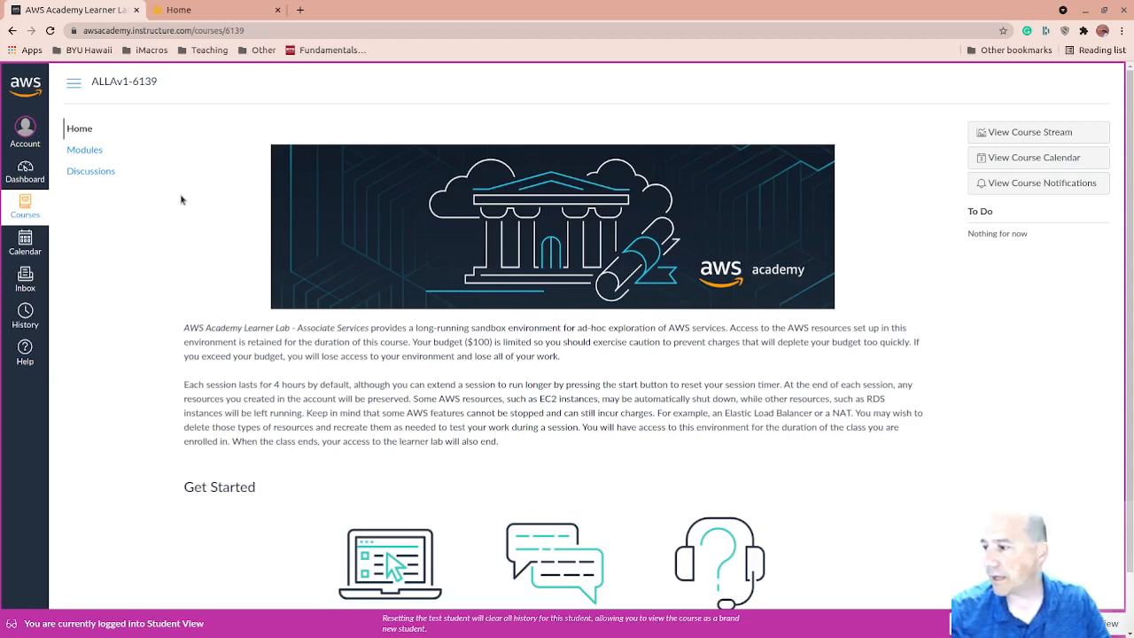
mouse_move(583, 269)
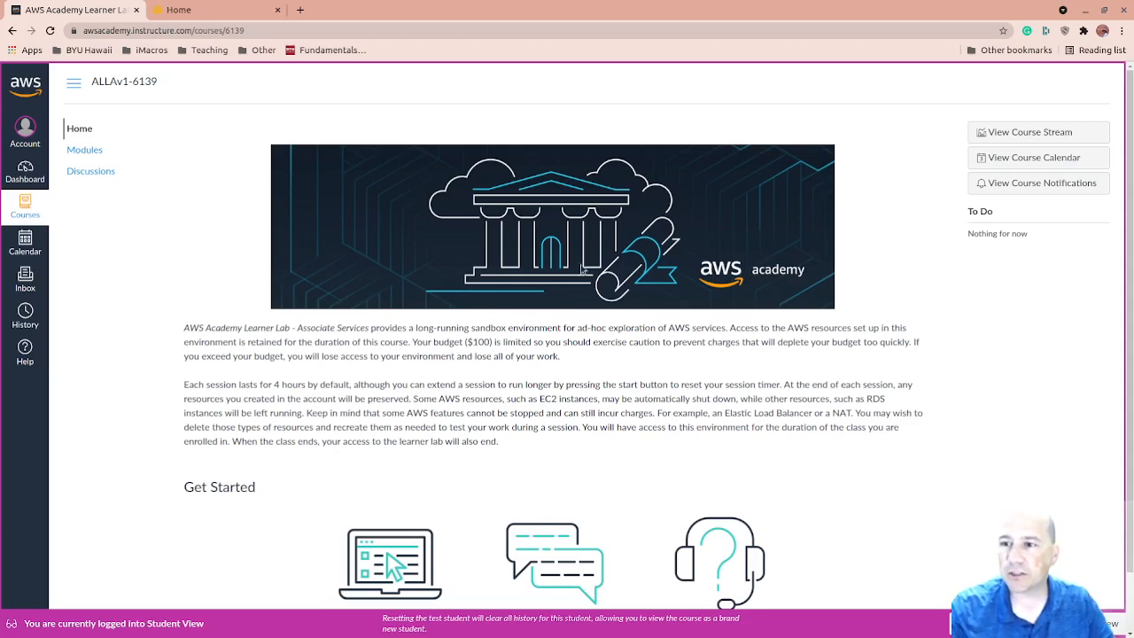
mouse_move(354, 248)
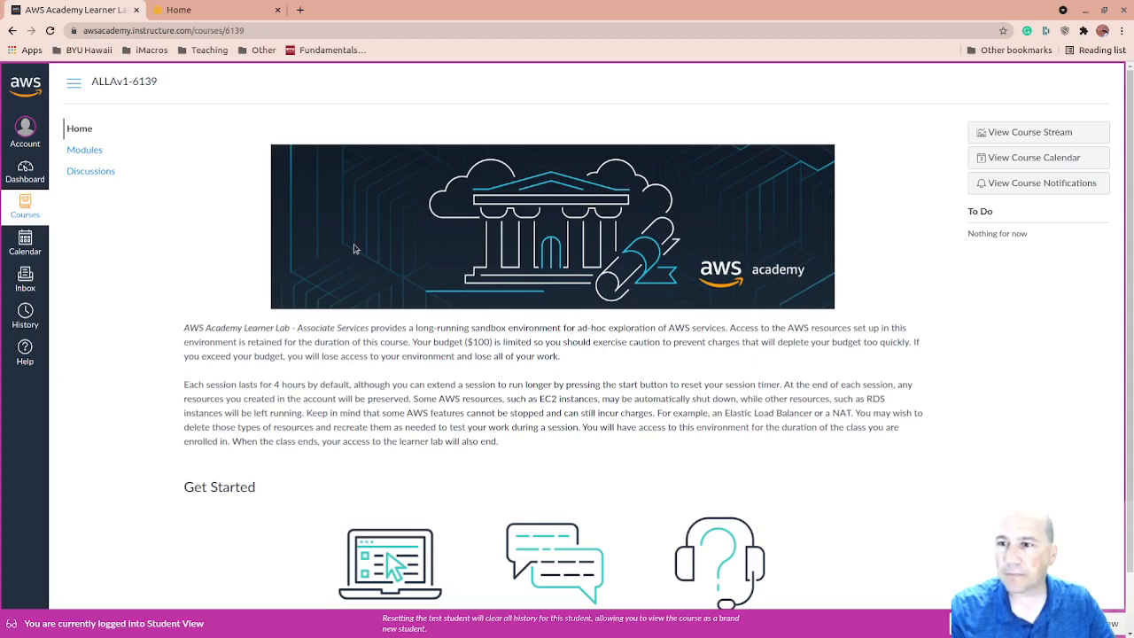
mouse_move(293, 231)
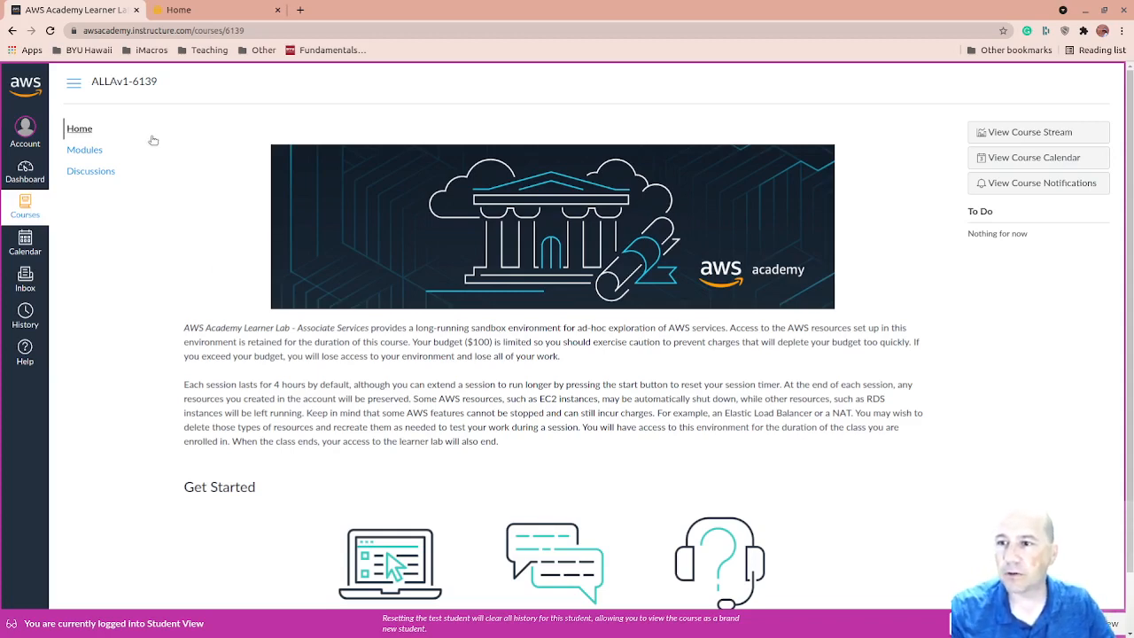
- Show the course Modules page listing Learner Lab - Associate Services and the feedback survey
click(84, 149)
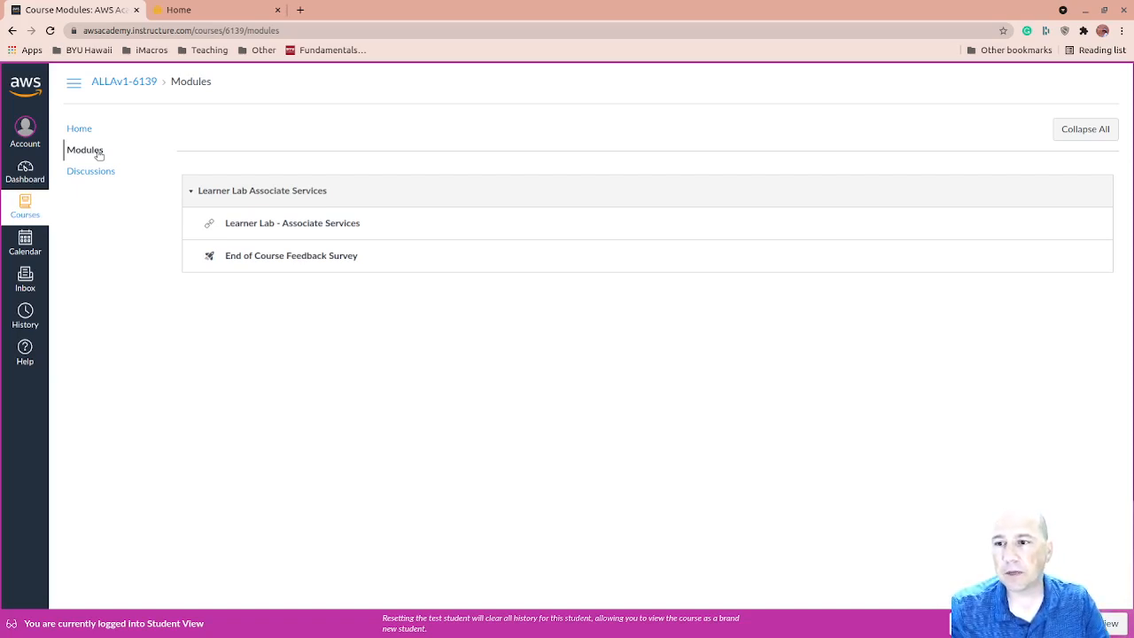
mouse_move(90, 171)
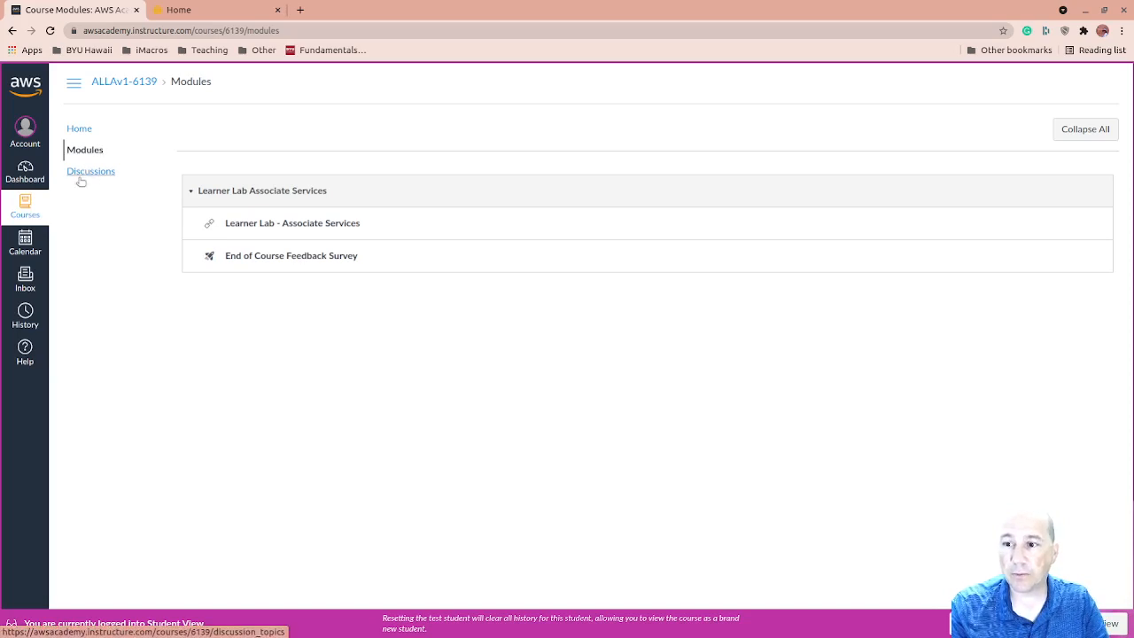
mouse_move(122, 180)
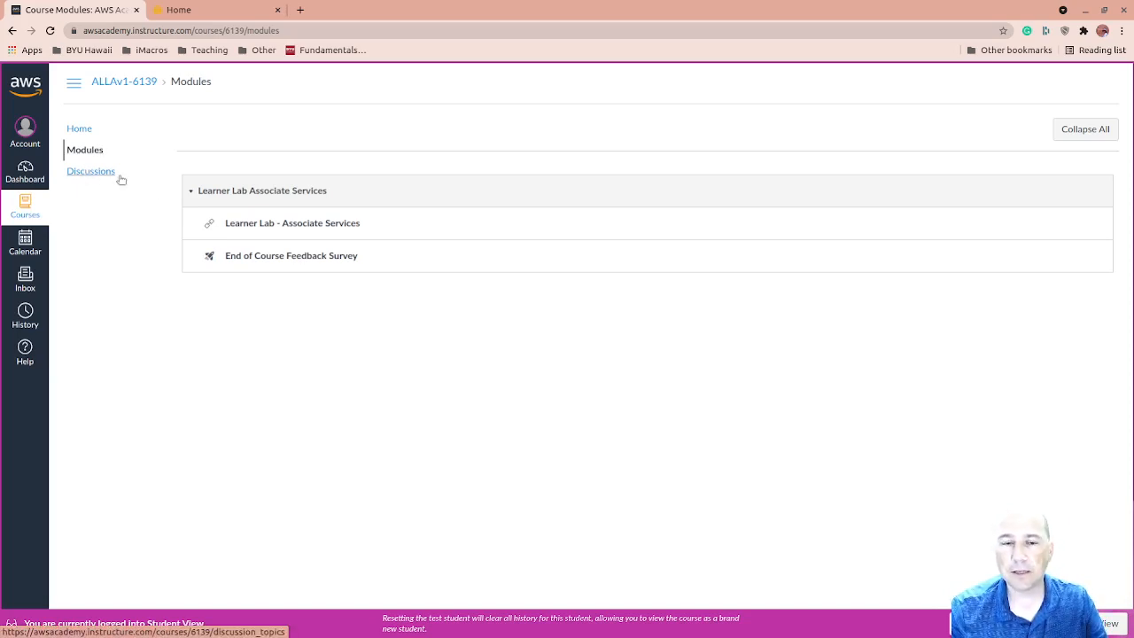
mouse_move(101, 177)
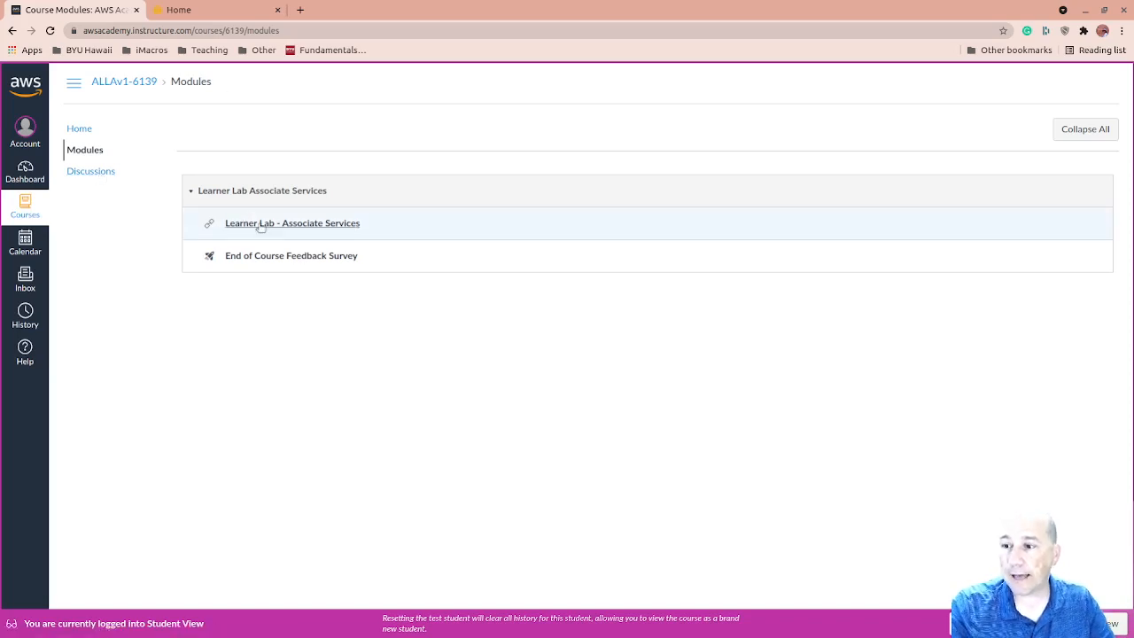
- Open the 'Learner Lab - Associate Services' module item to show the terminal and readme
click(292, 222)
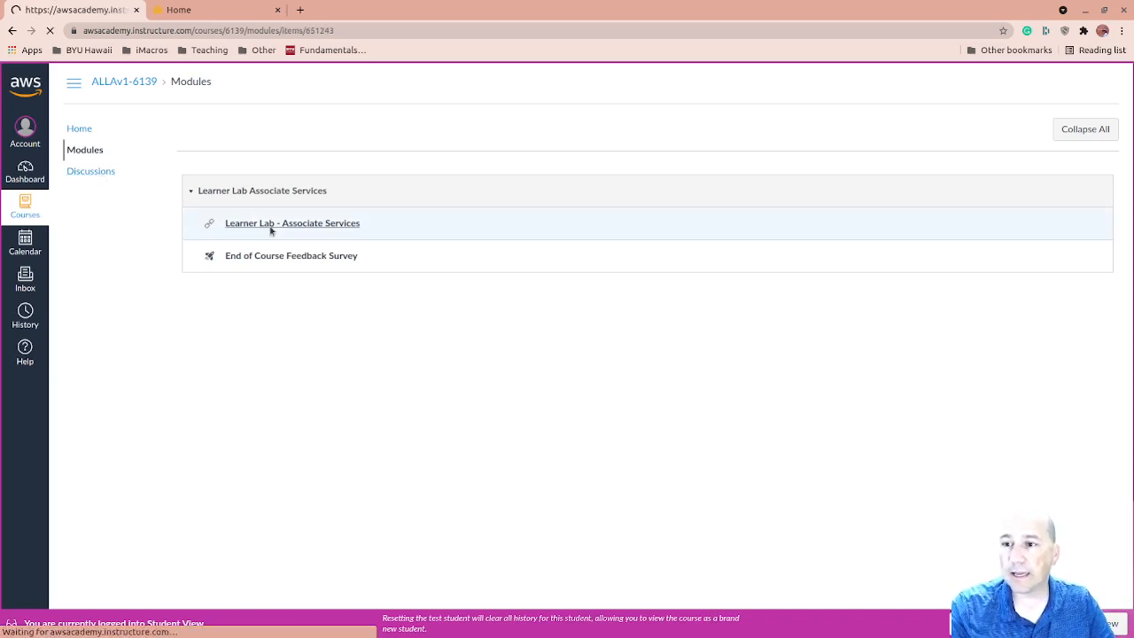
click(293, 222)
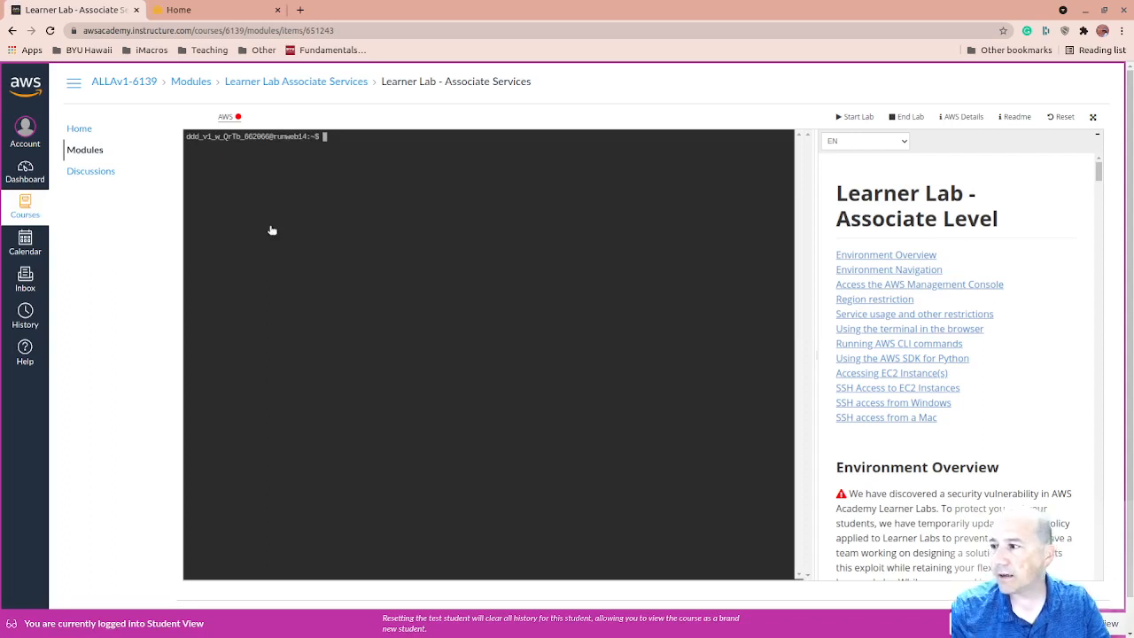
mouse_move(421, 354)
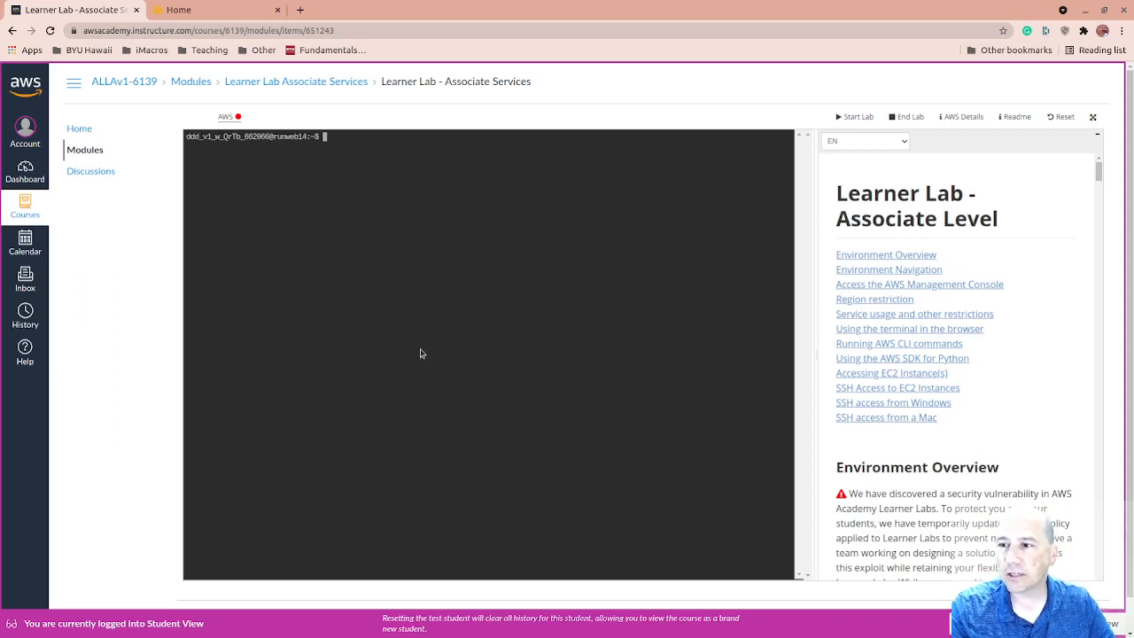
mouse_move(432, 340)
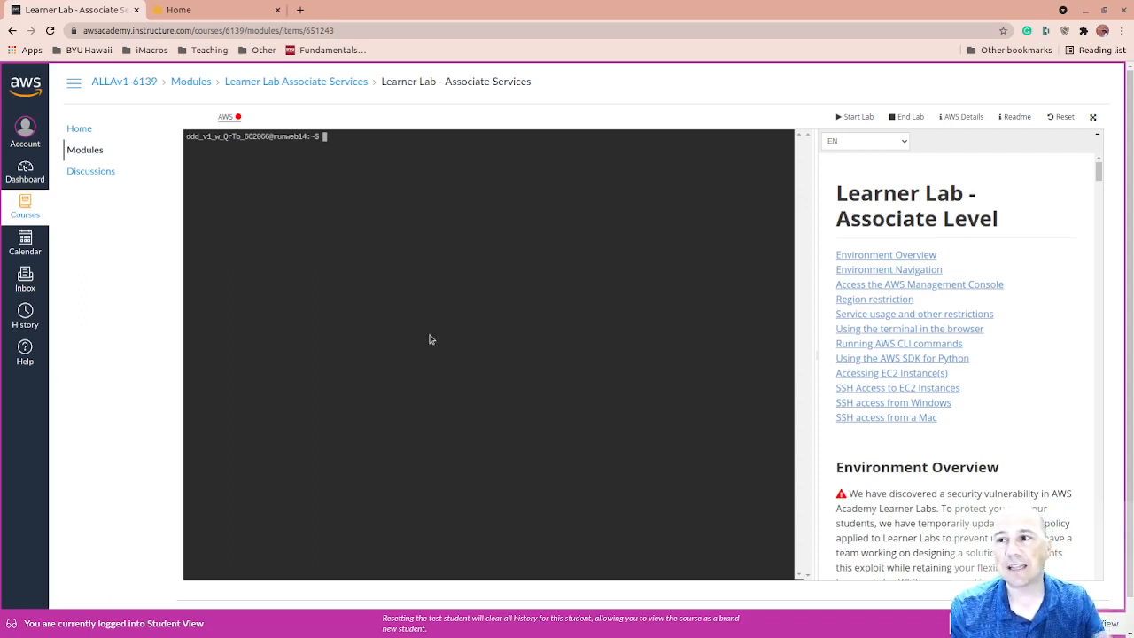
mouse_move(512, 302)
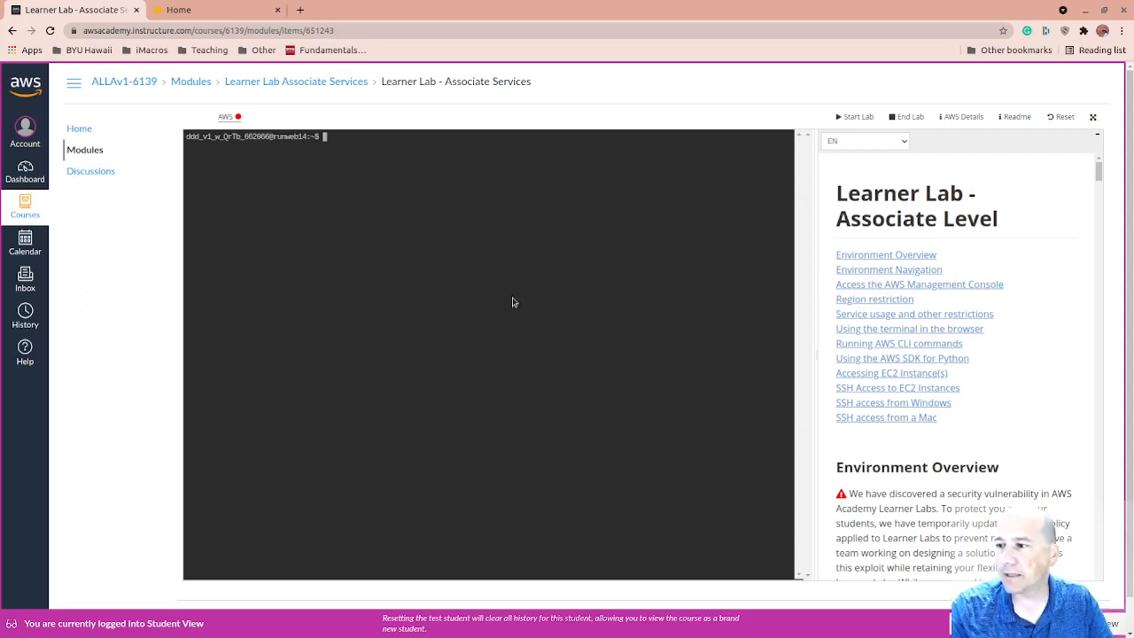
mouse_move(783, 248)
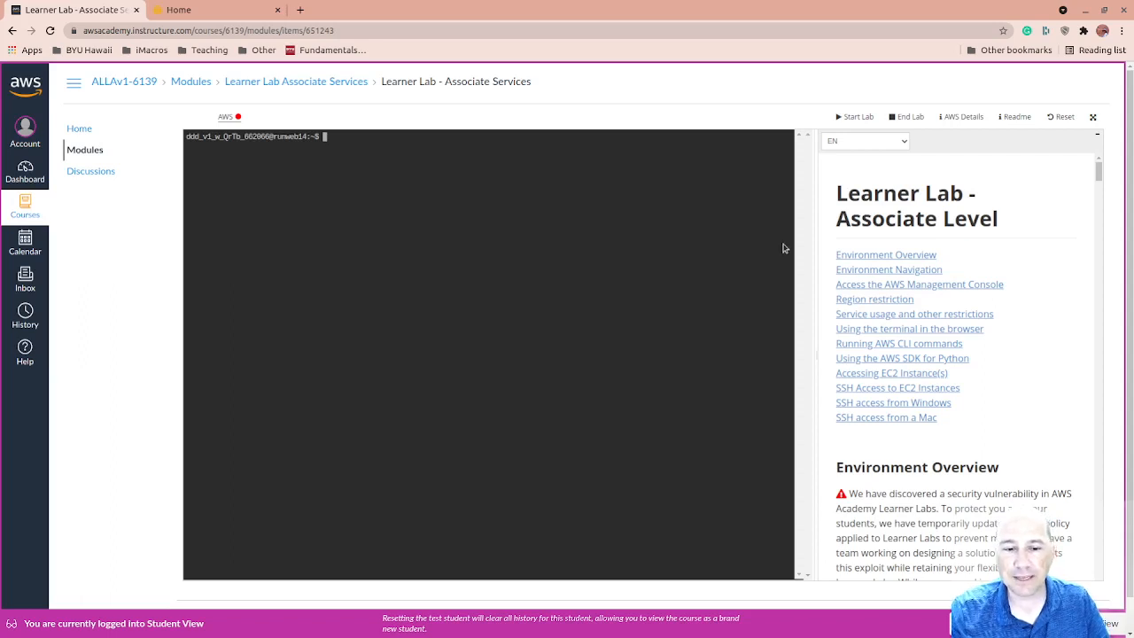
mouse_move(870, 169)
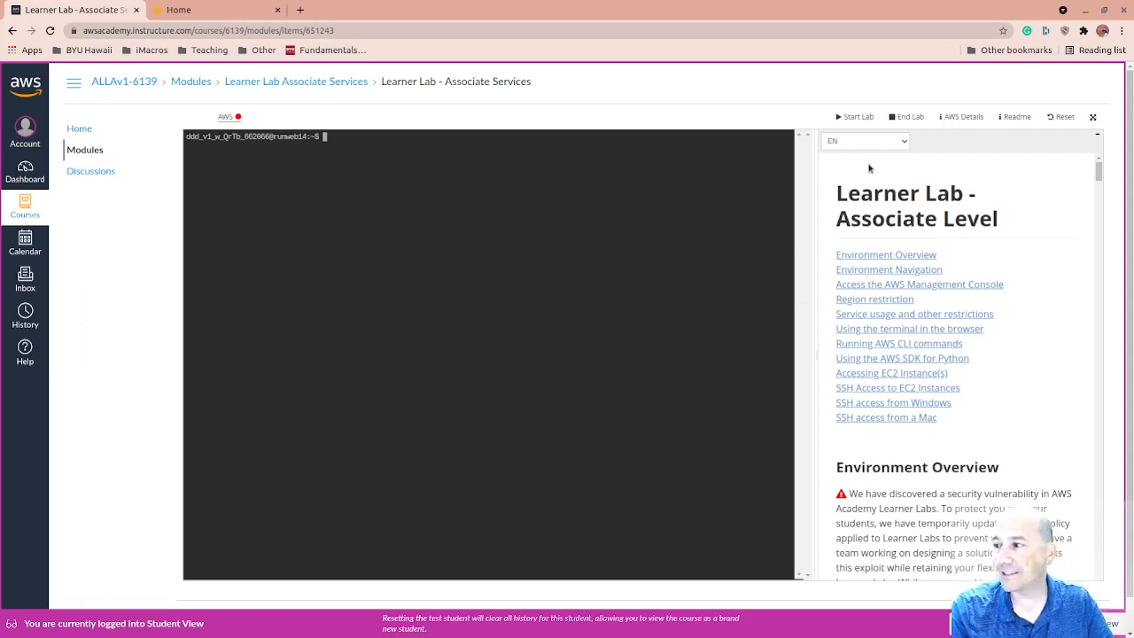
- Scroll the readme through the service restrictions to the AWS Lambda LabRole tip
scroll(down, 3)
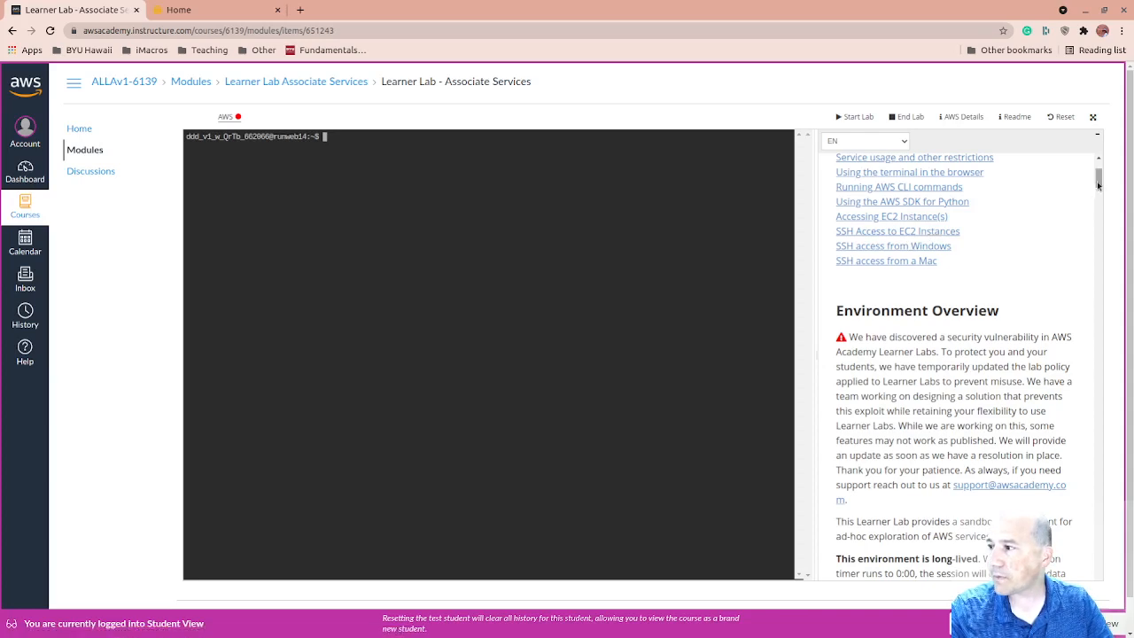
scroll(down, 3)
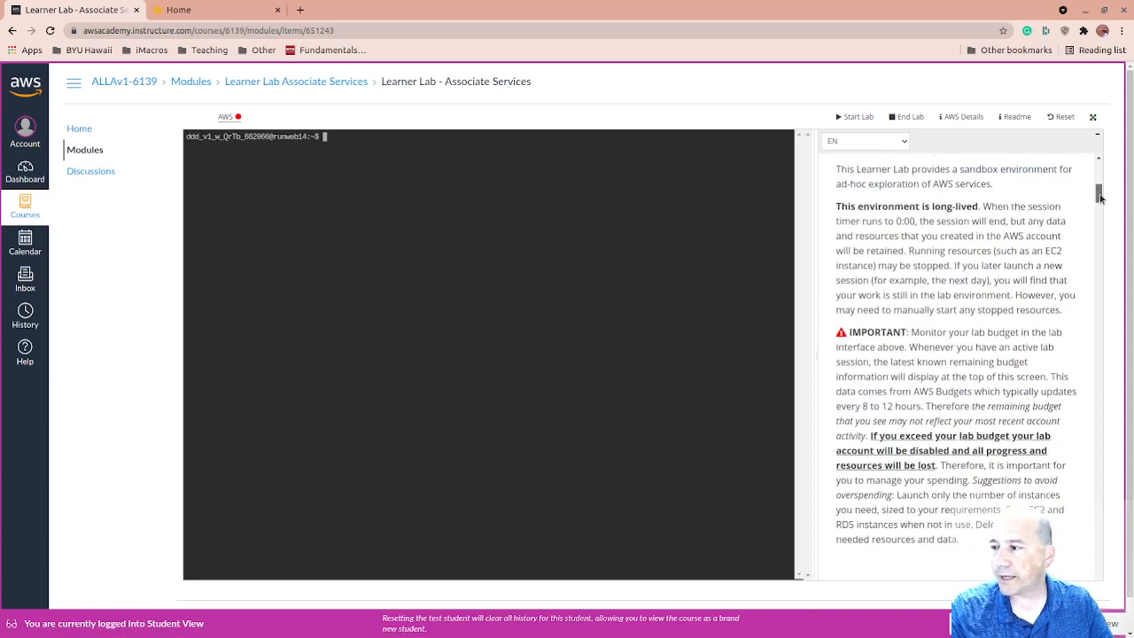
scroll(down, 3)
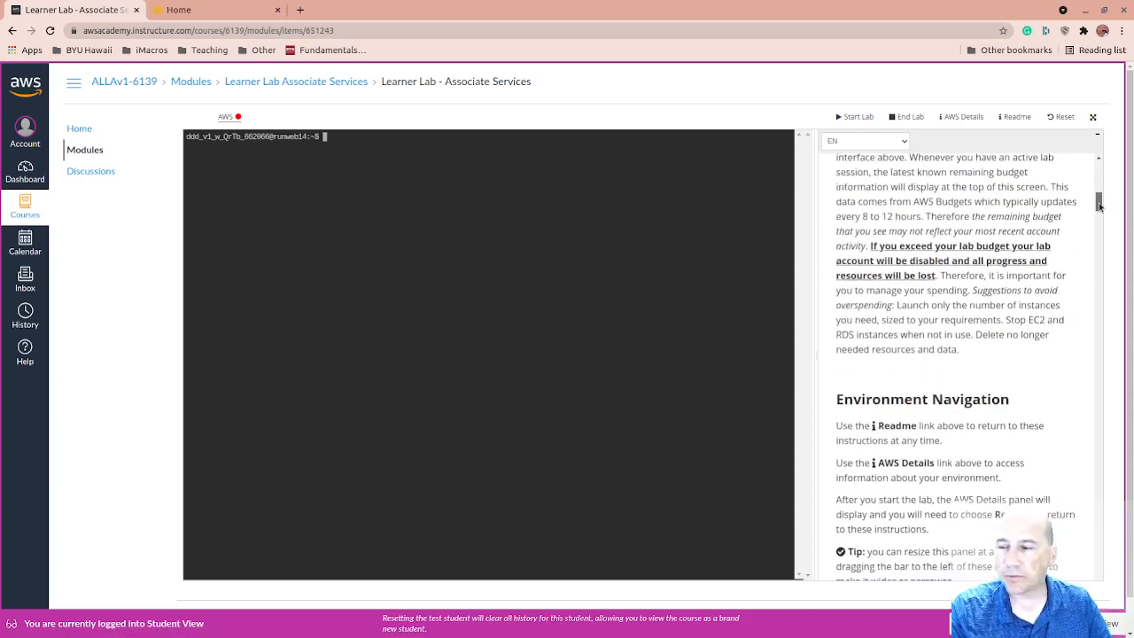
scroll(down, 3)
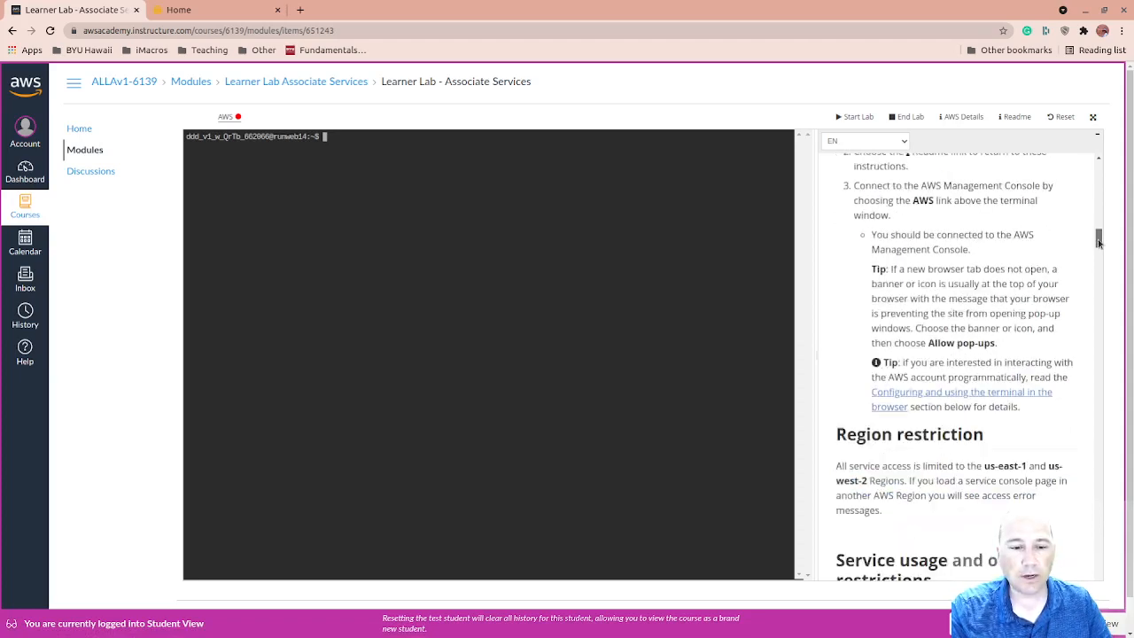
scroll(down, 3)
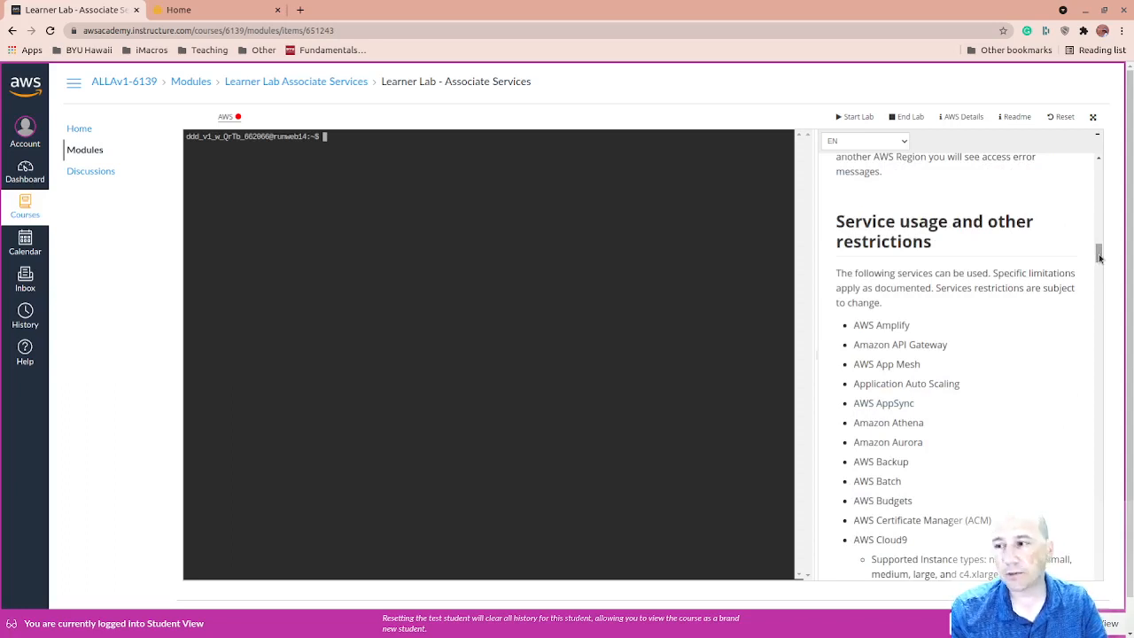
mouse_move(1105, 255)
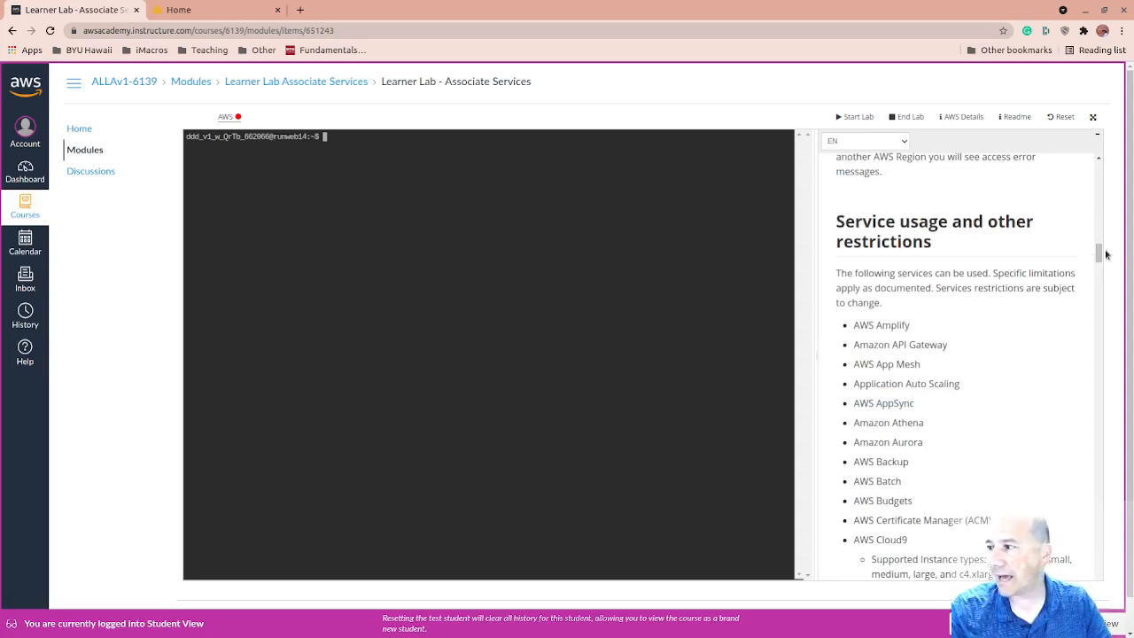
scroll(down, 3)
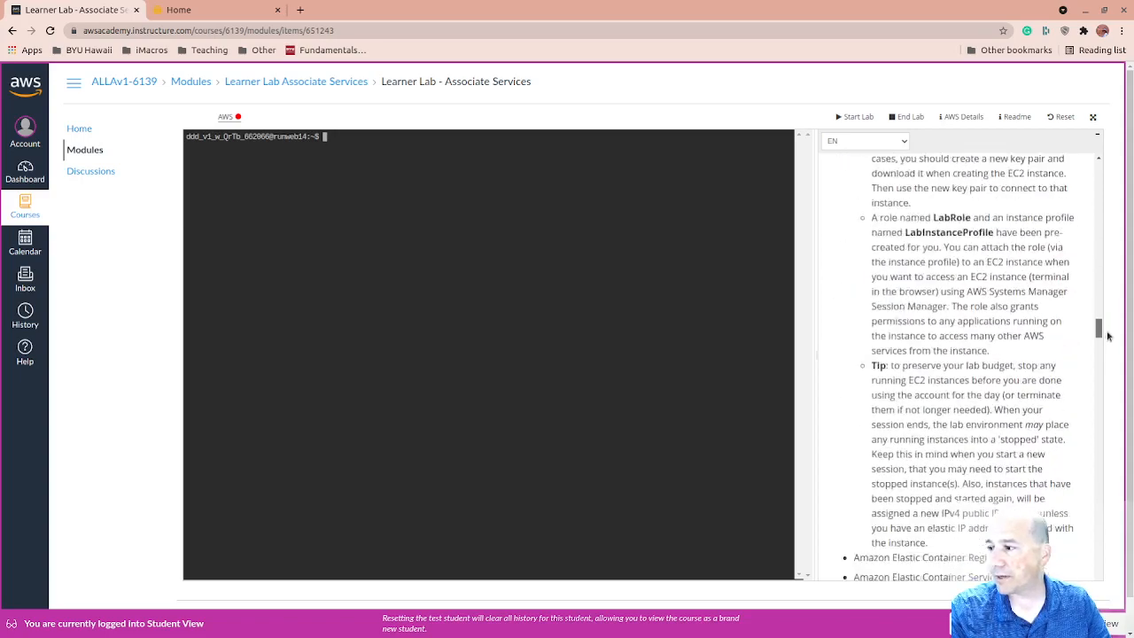
scroll(down, 3)
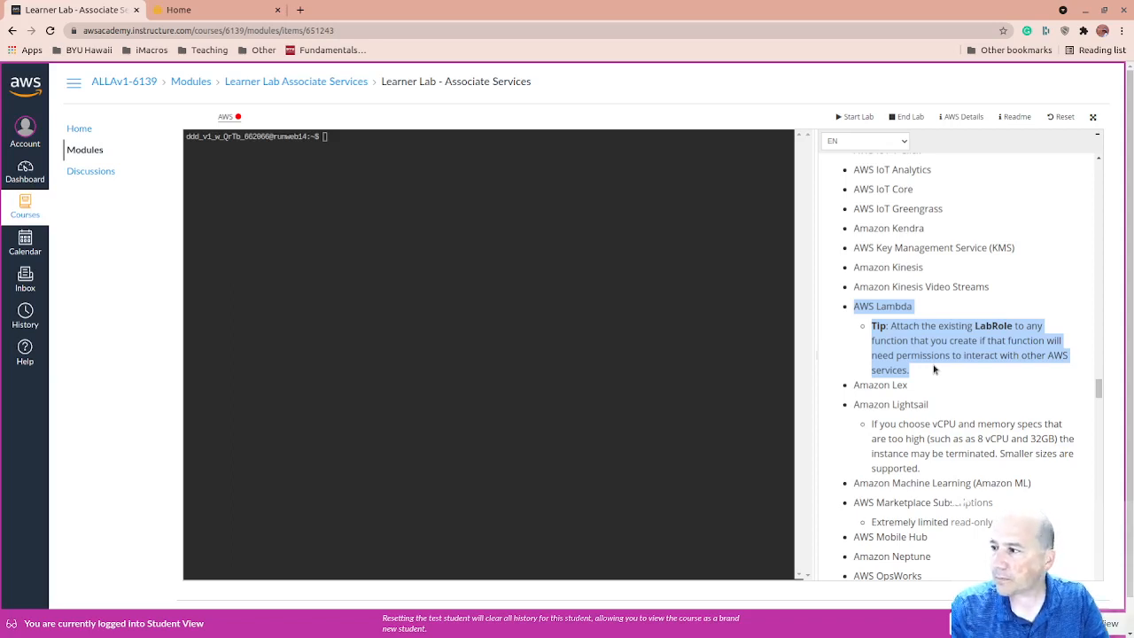
mouse_move(865, 130)
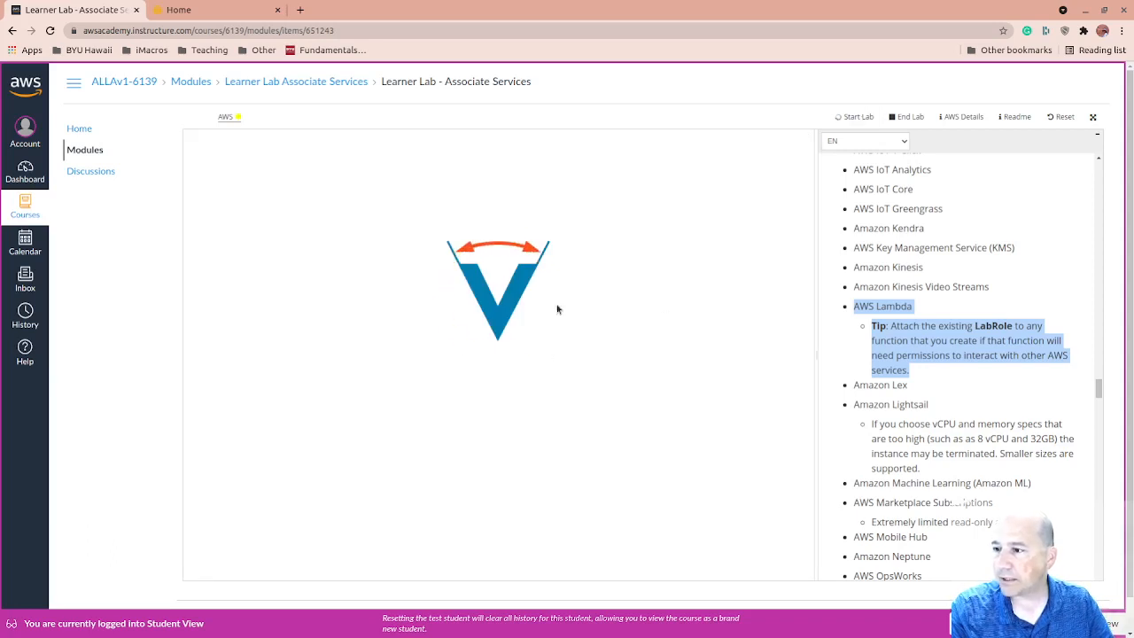
mouse_move(1064, 391)
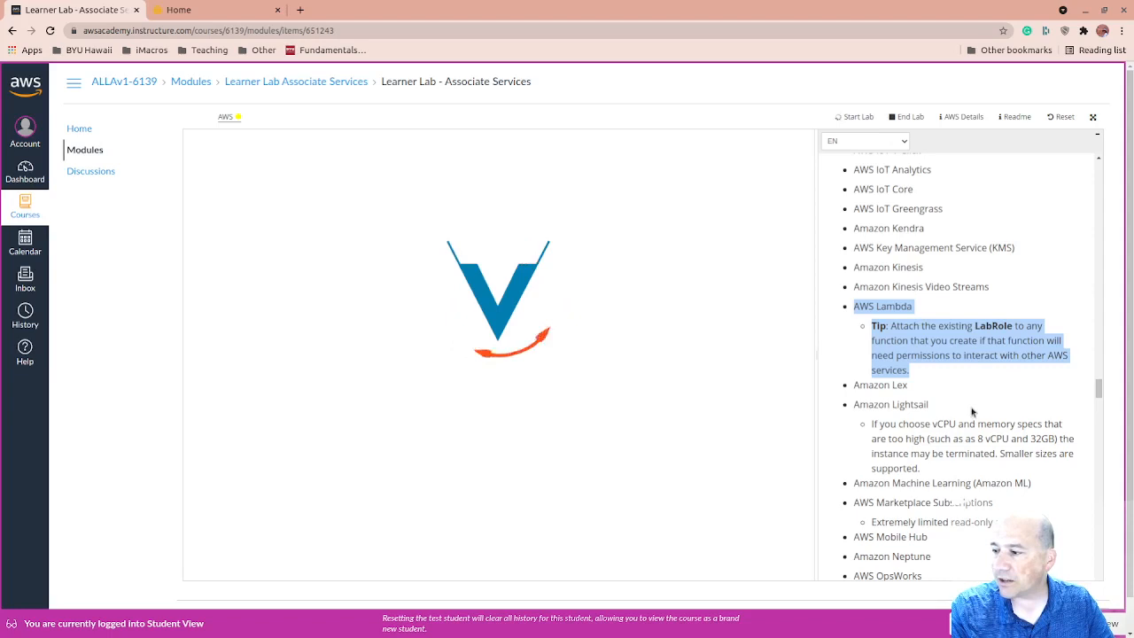
scroll(up, 3)
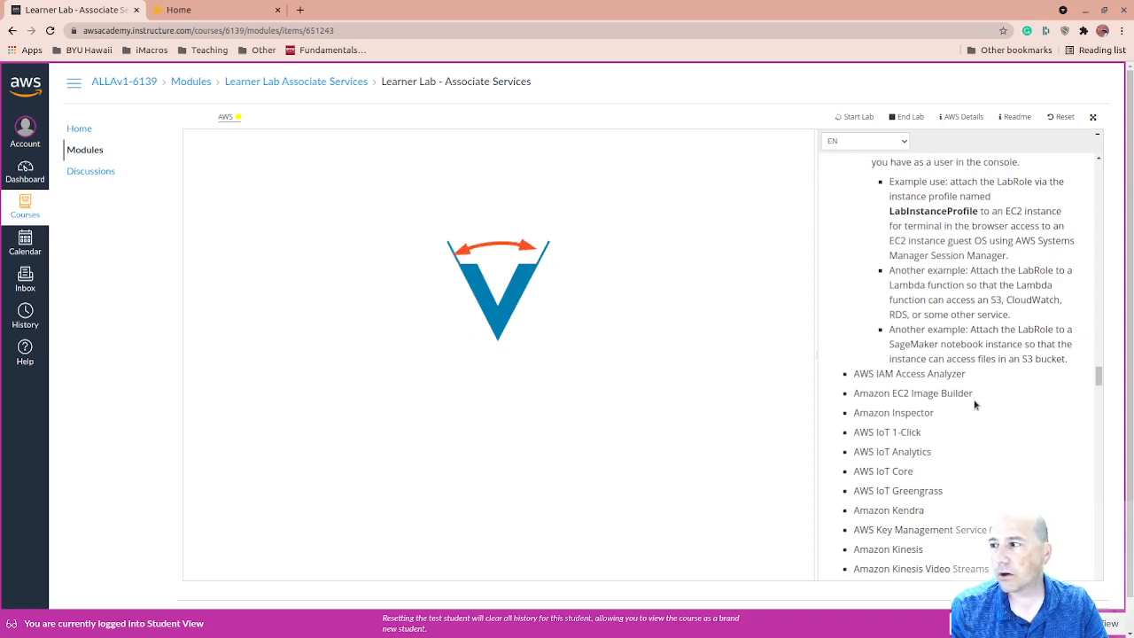
scroll(up, 3)
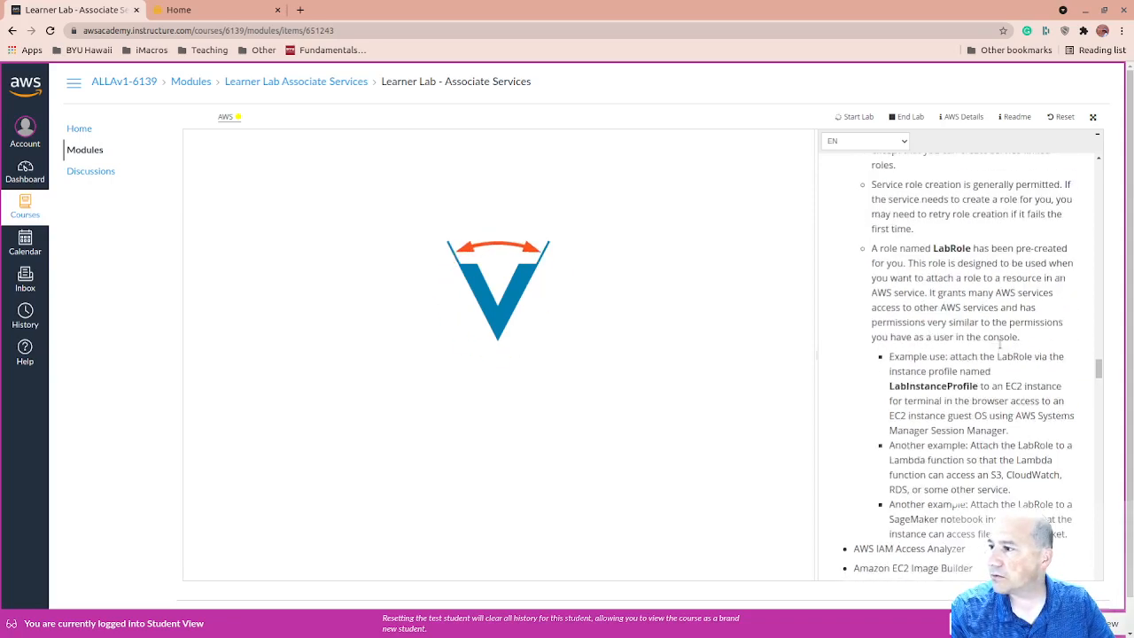
scroll(down, 3)
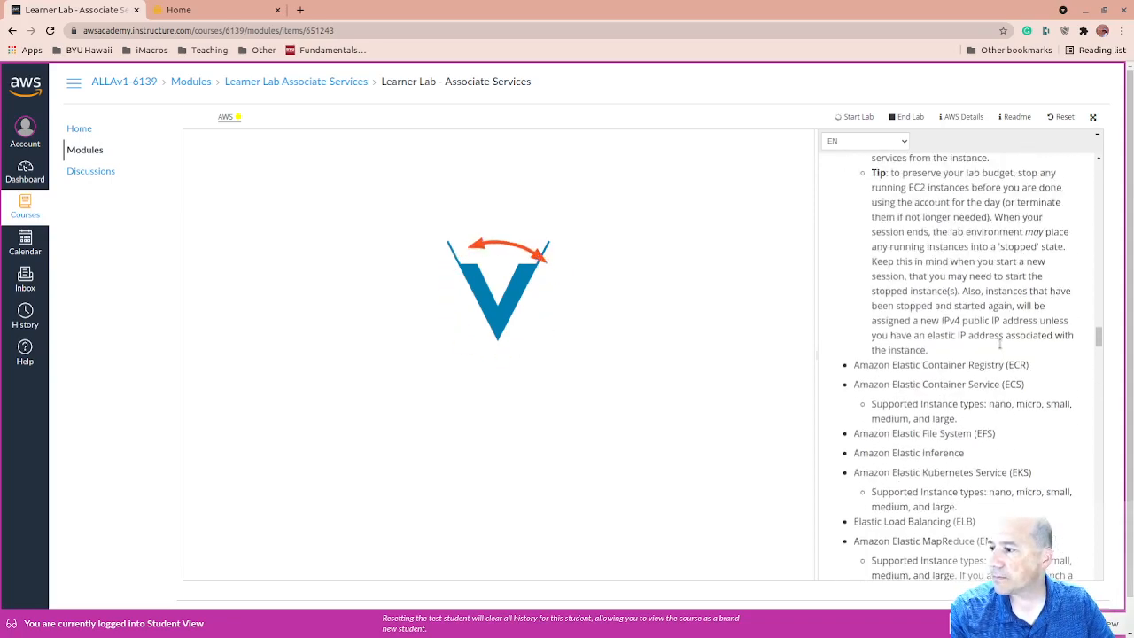
scroll(up, 3)
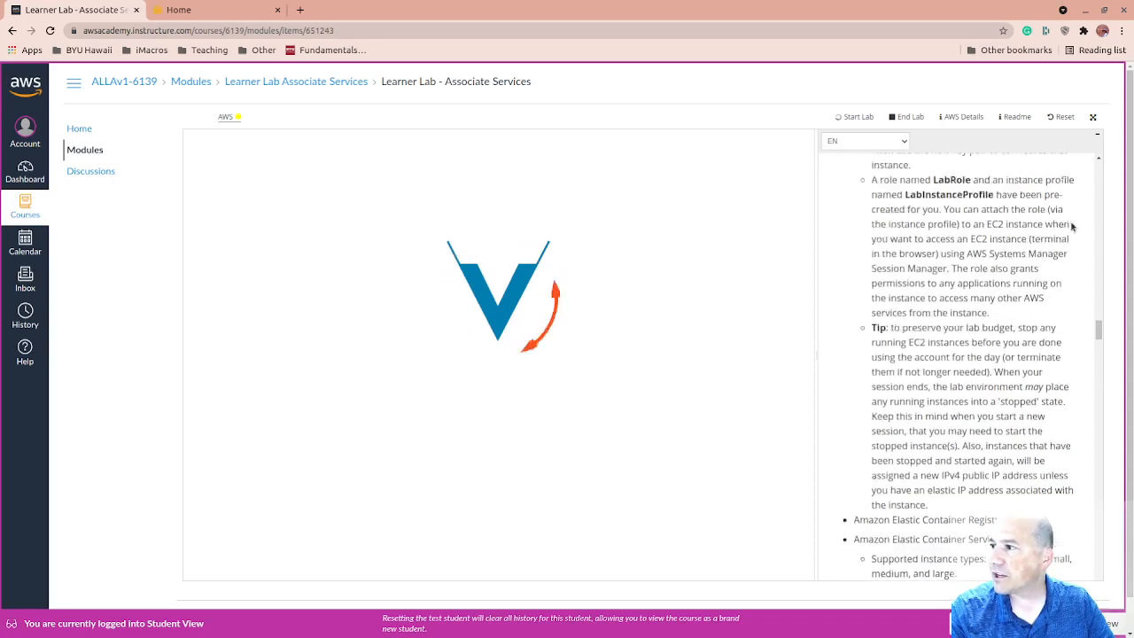
scroll(up, 3)
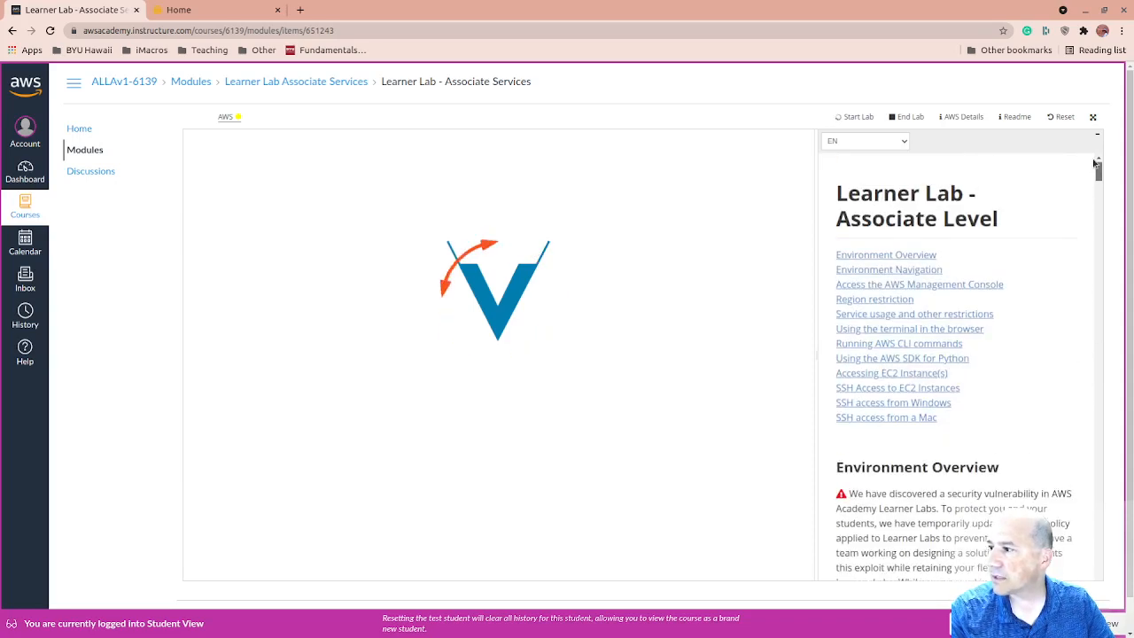
scroll(down, 3)
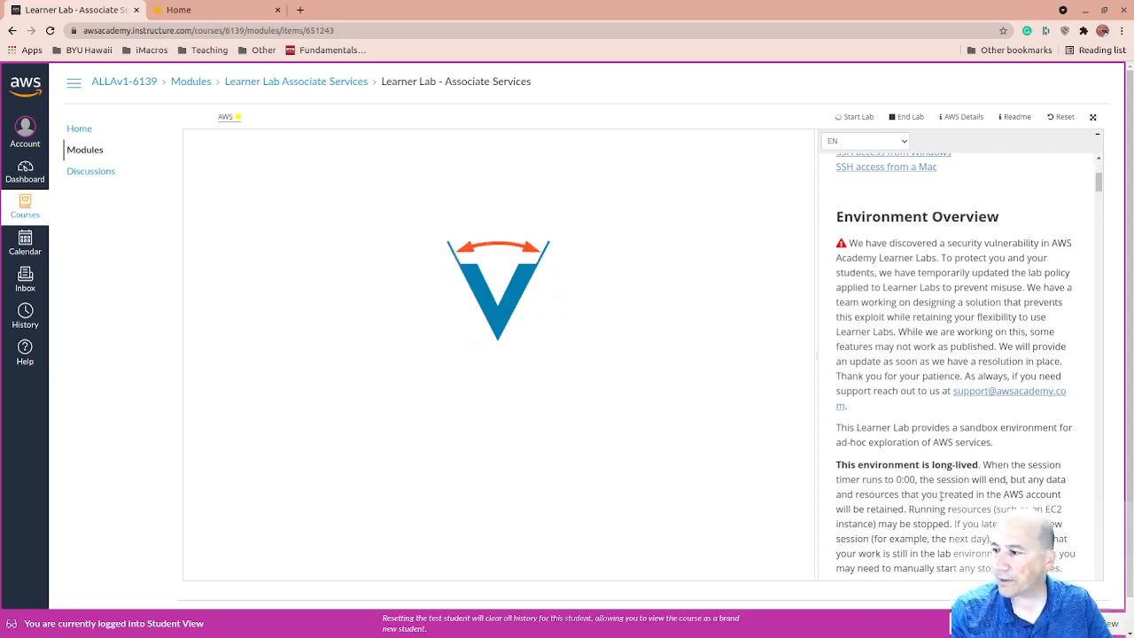
click(853, 116)
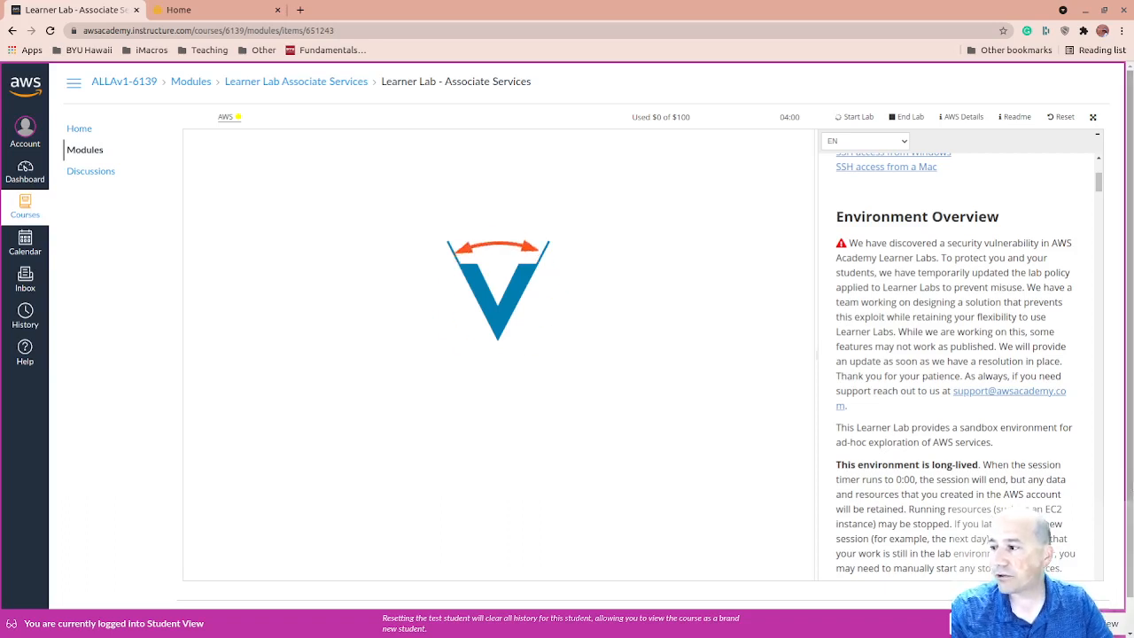
mouse_move(1107, 477)
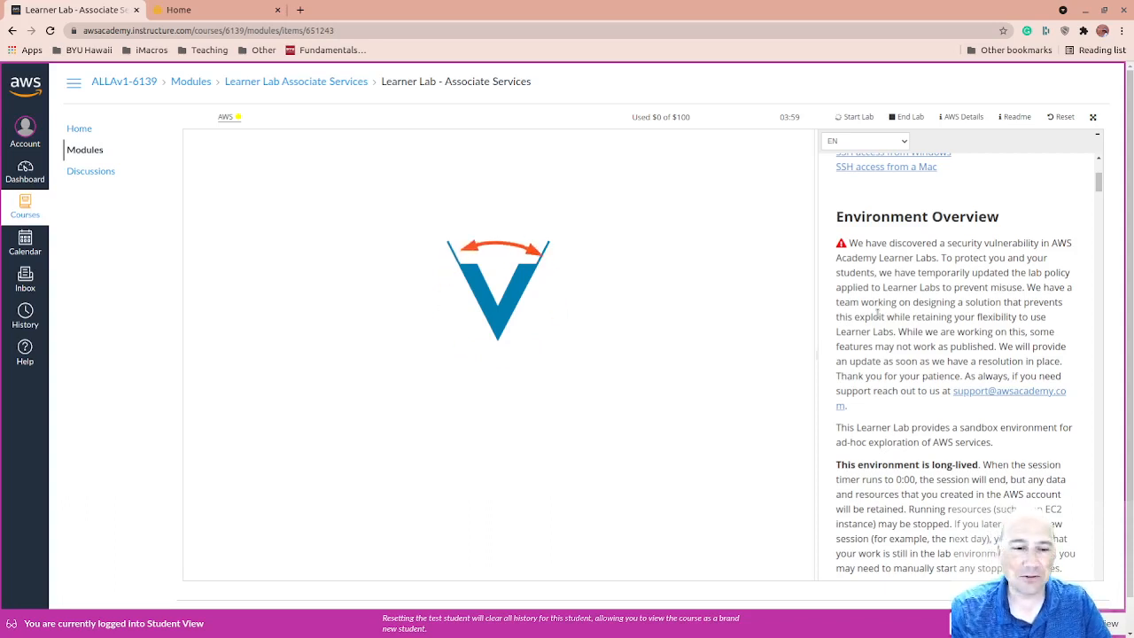
scroll(up, 3)
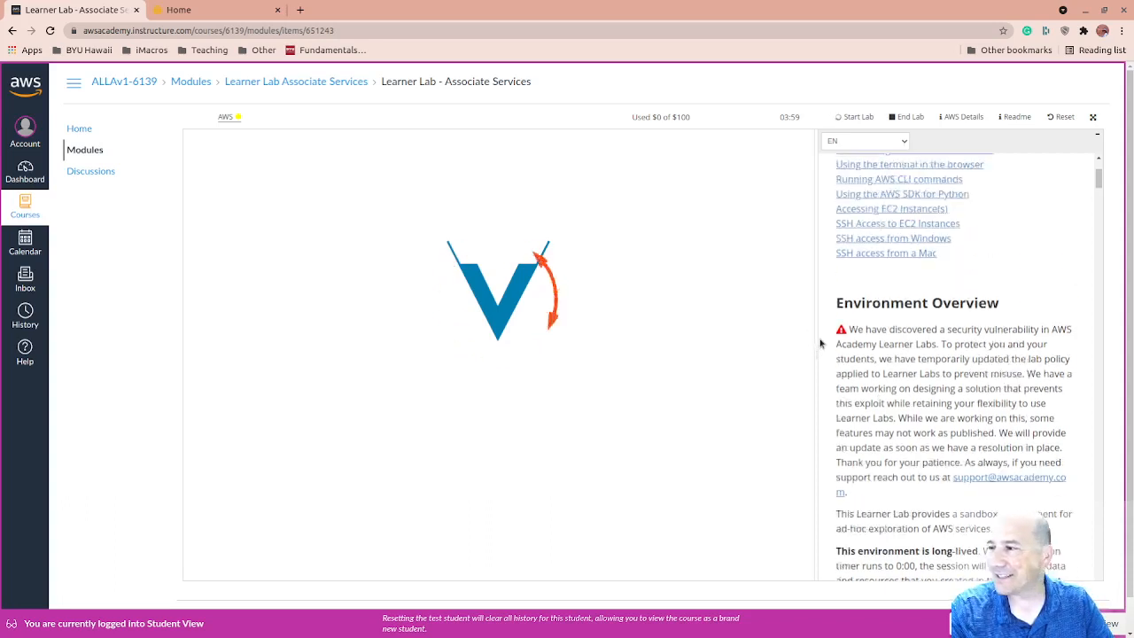
scroll(up, 3)
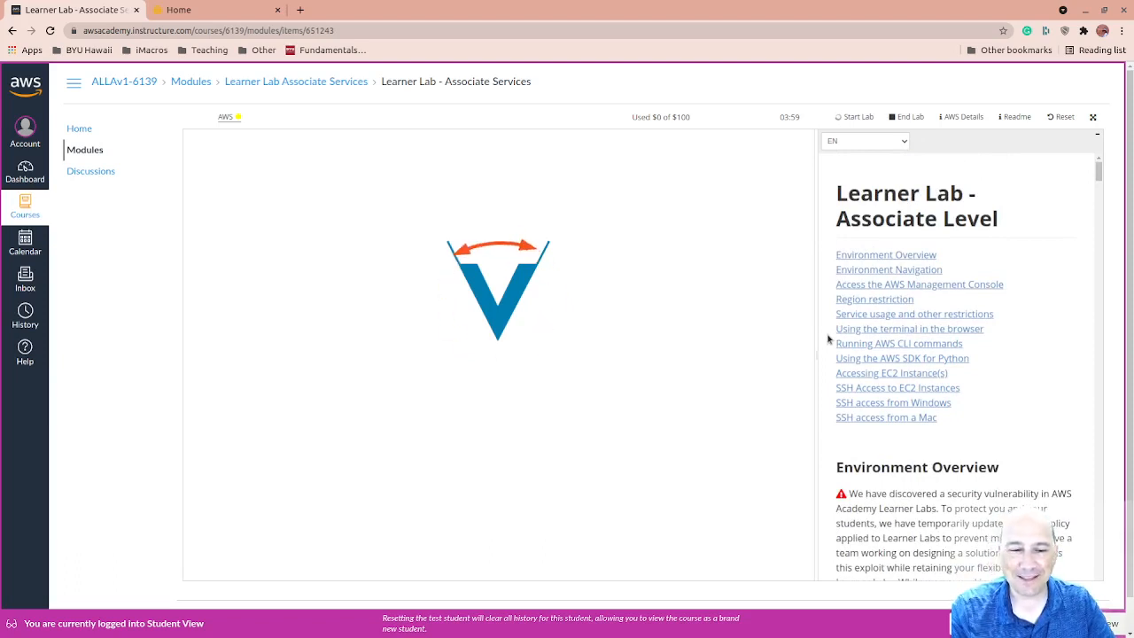
mouse_move(607, 238)
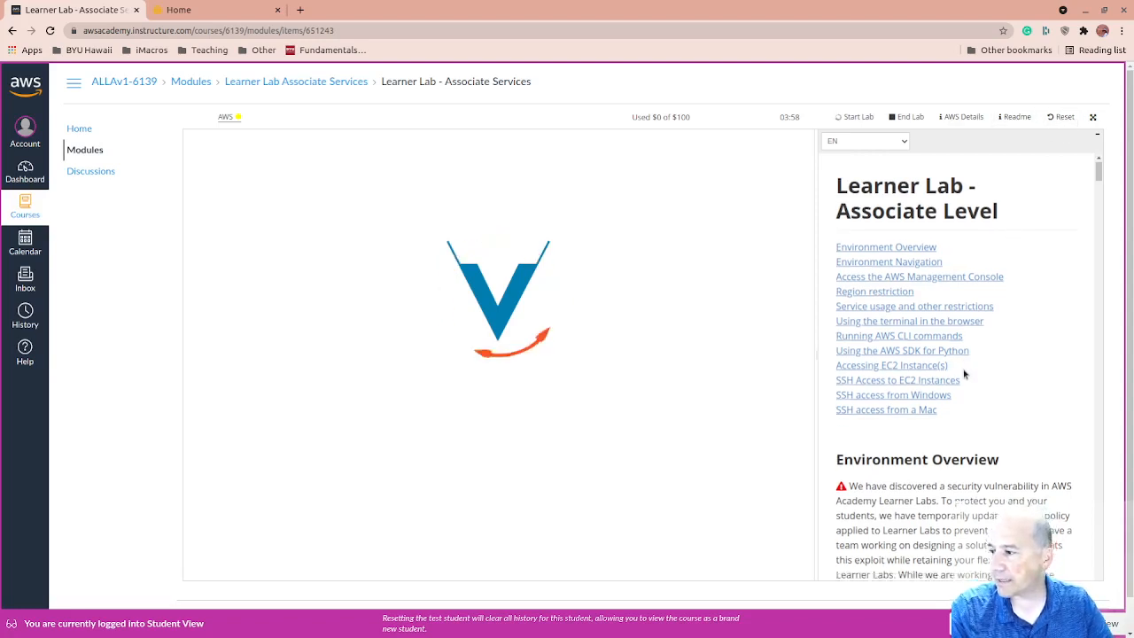
scroll(down, 3)
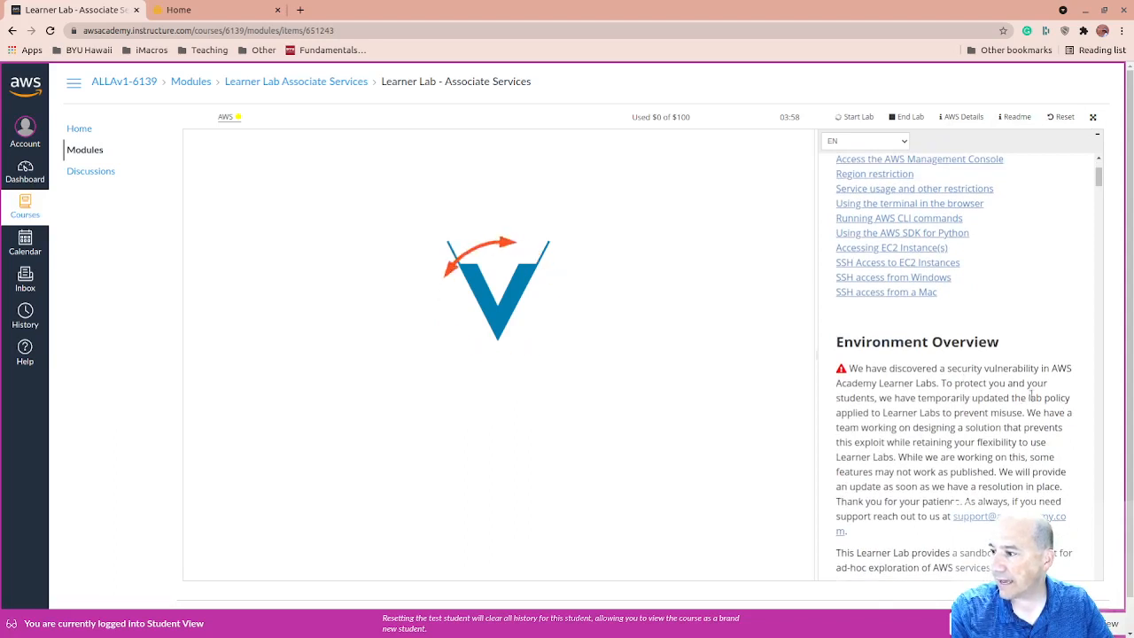
scroll(up, 3)
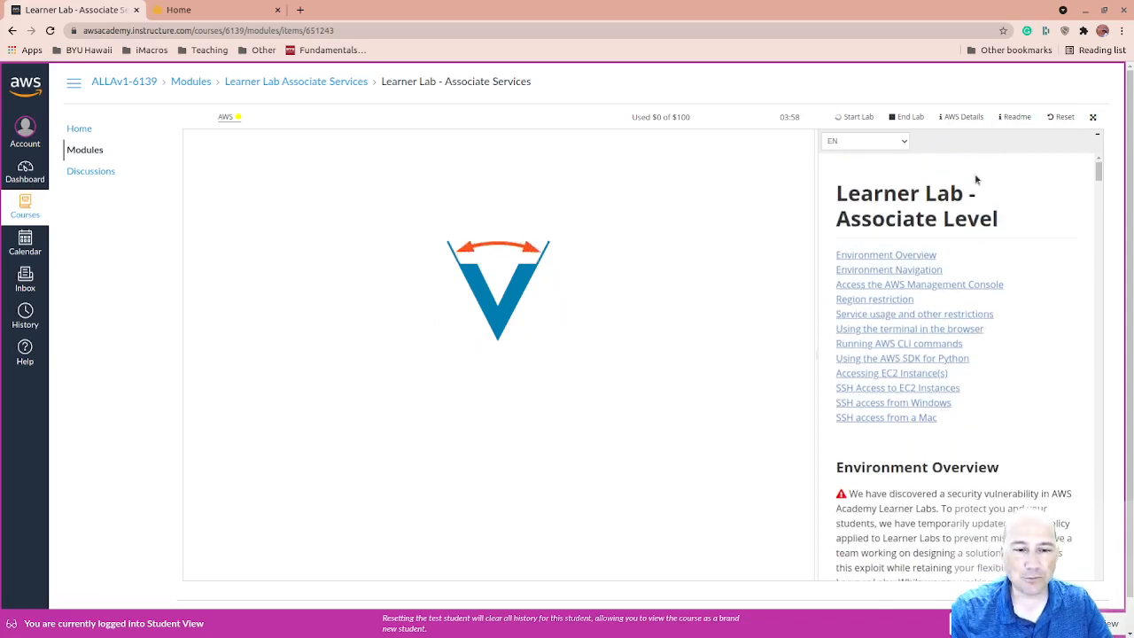